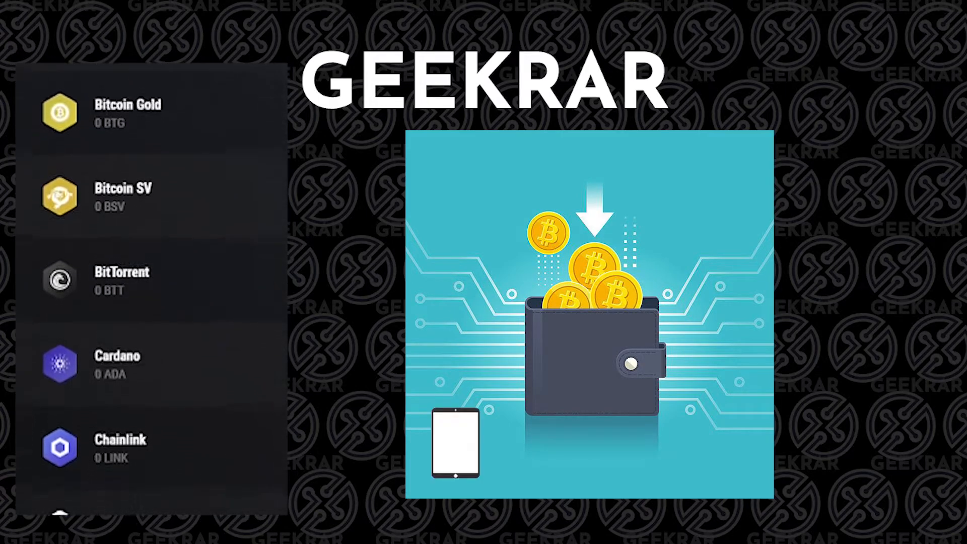
Step: Subscribe to the Geekrar channel on its YouTube page
scroll("down", 3)
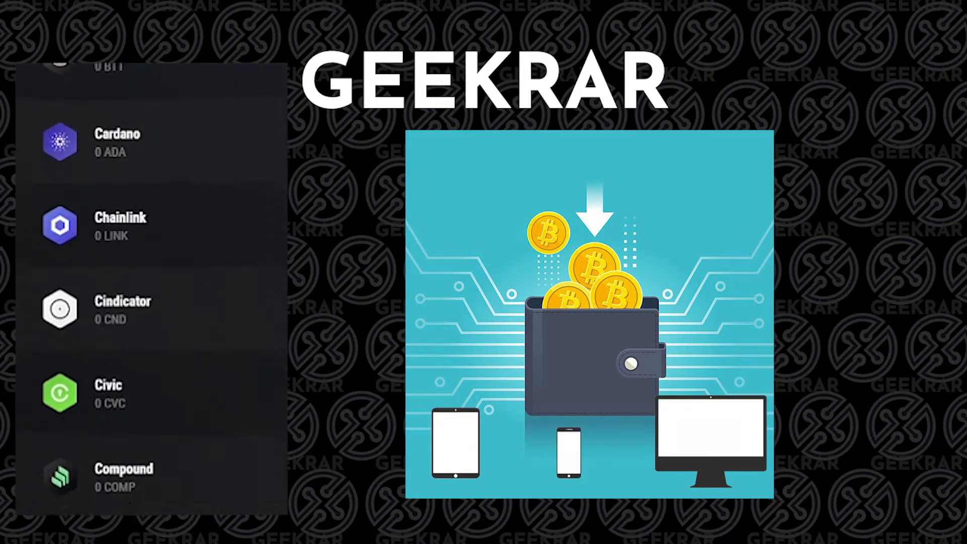
scroll("down", 3)
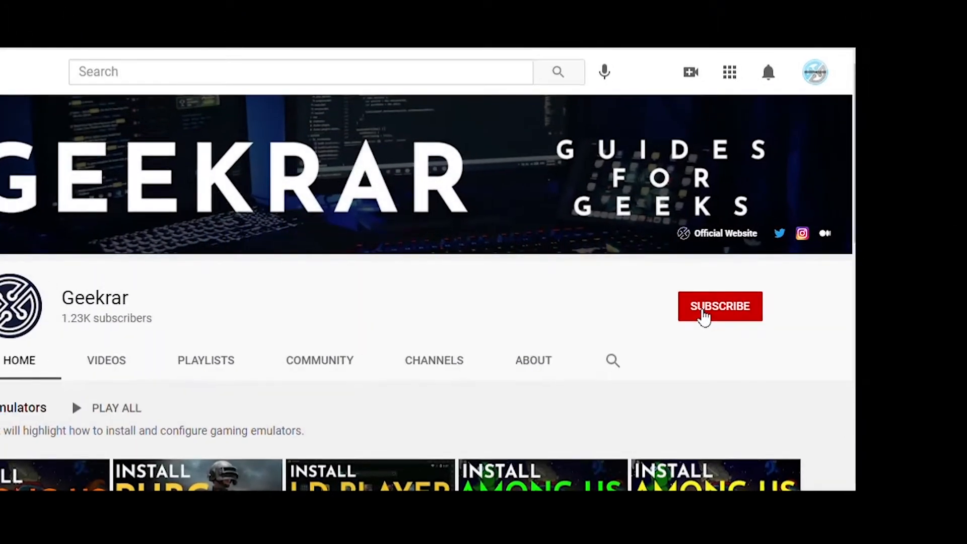
left_click(720, 306)
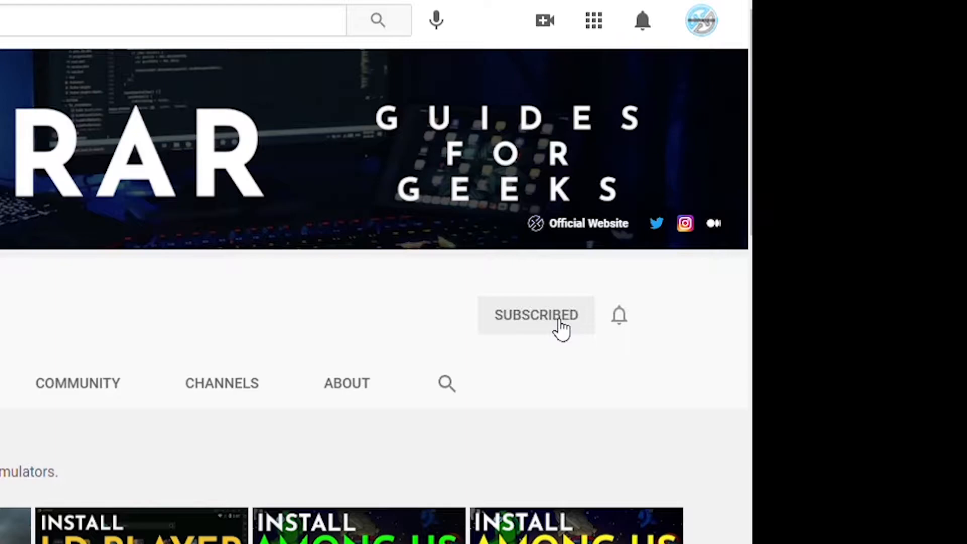
mouse_move(627, 345)
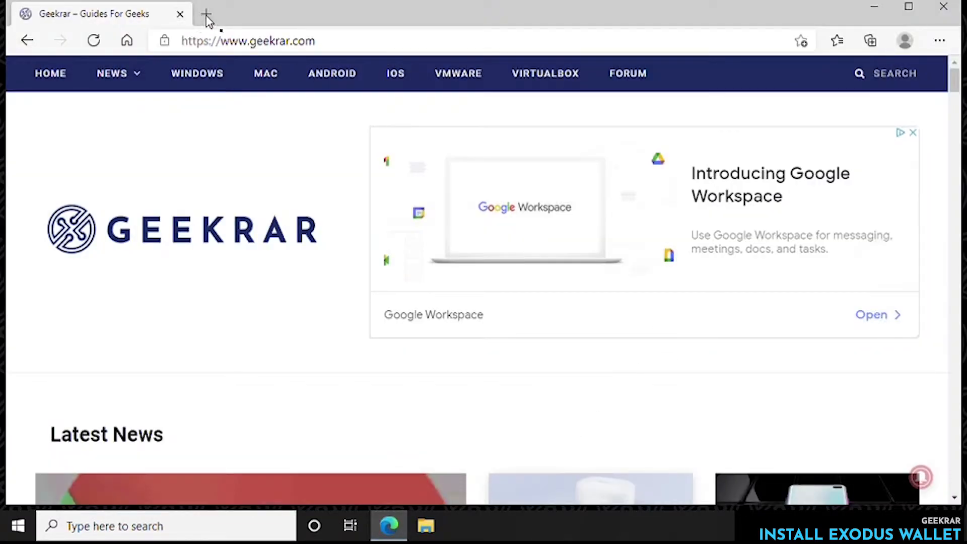
Step: Search Google for 'exodus' in a new tab and open exodus.com
left_click(208, 19)
type("exodus")
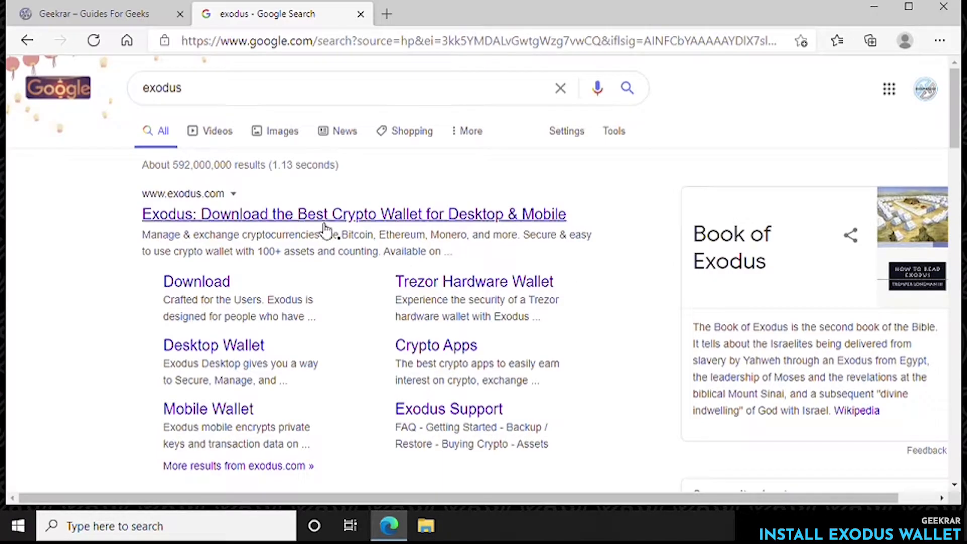
left_click(328, 215)
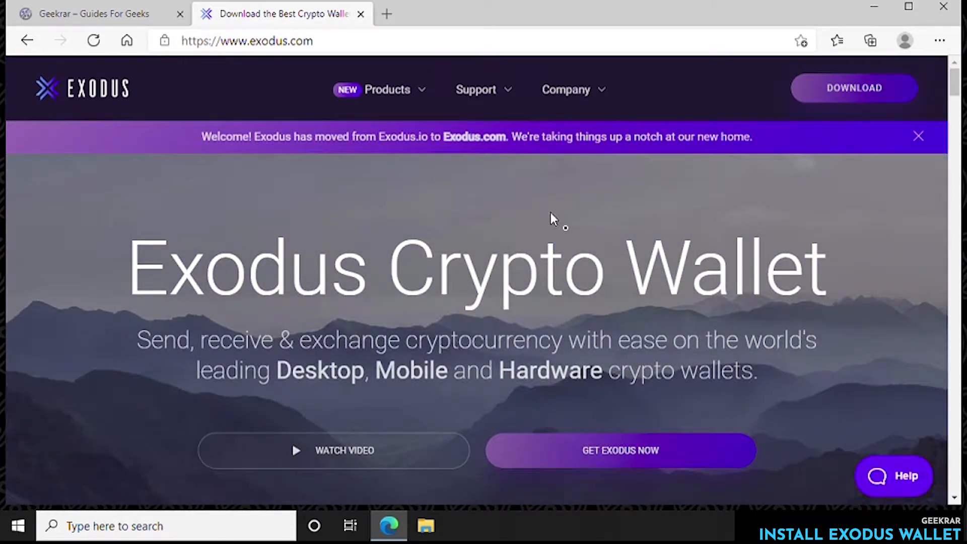
Step: Download the Windows app installer from the Exodus site and run the .exe
left_click(854, 88)
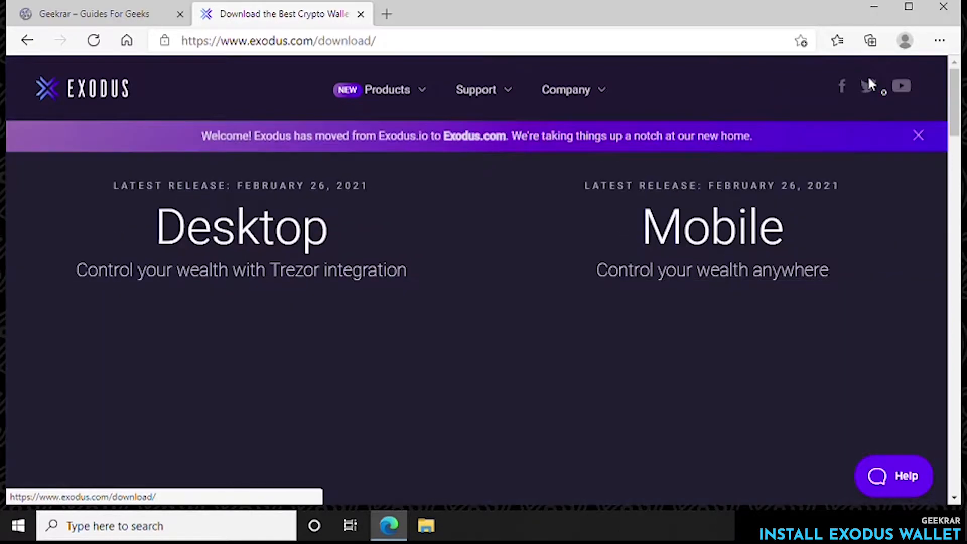
scroll("down", 3)
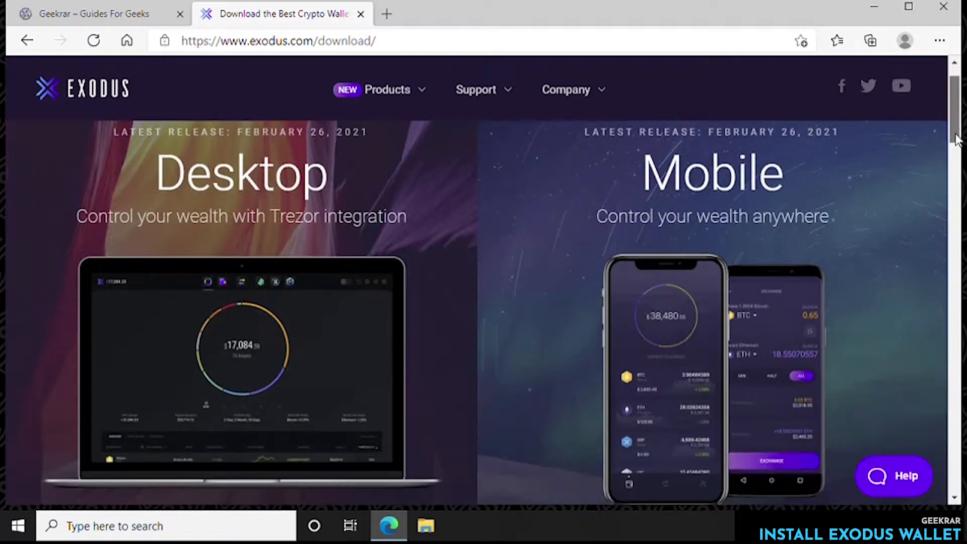
scroll("down", 3)
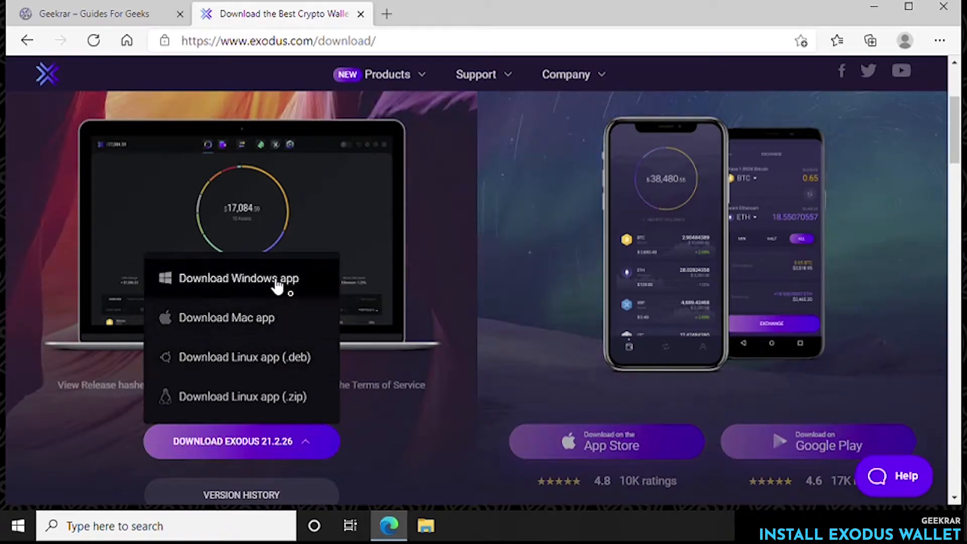
left_click(232, 278)
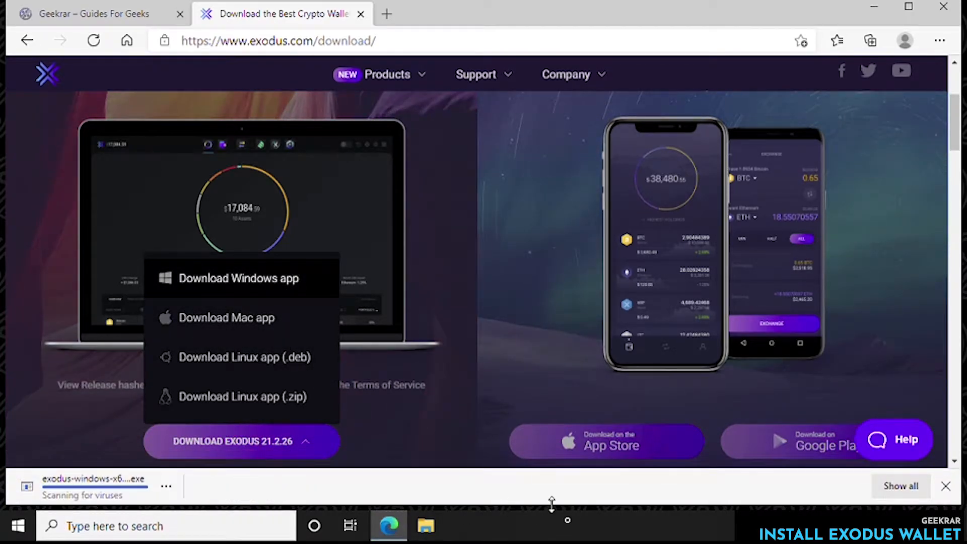
mouse_move(572, 507)
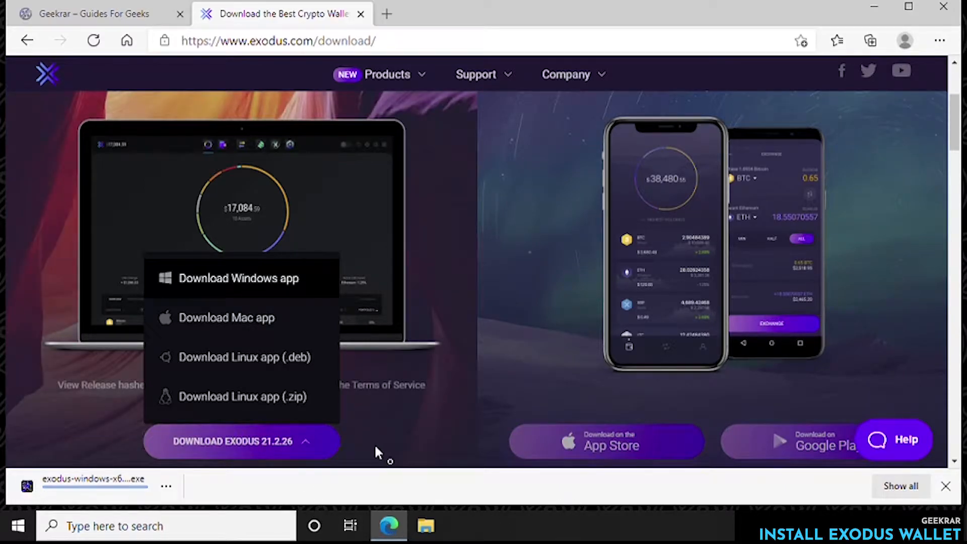
mouse_move(93, 499)
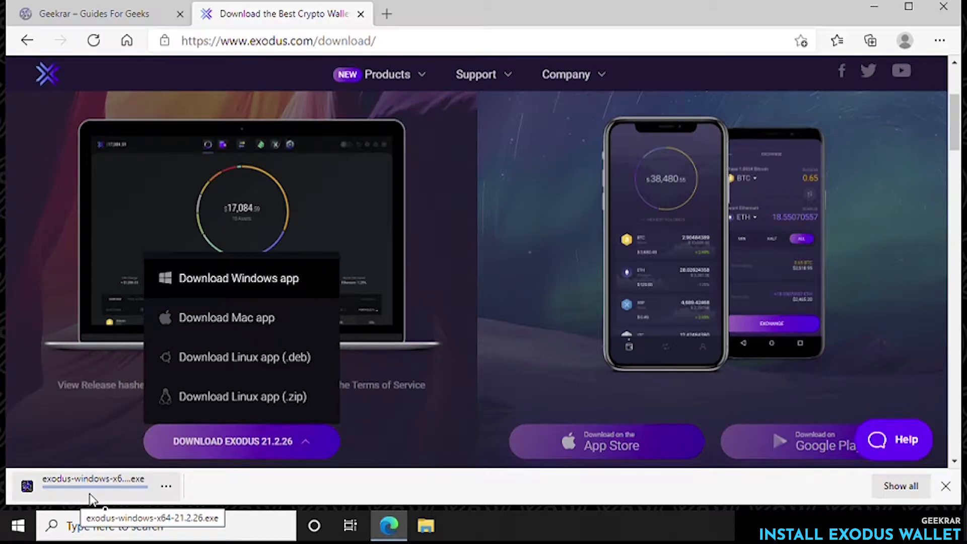
left_click(90, 484)
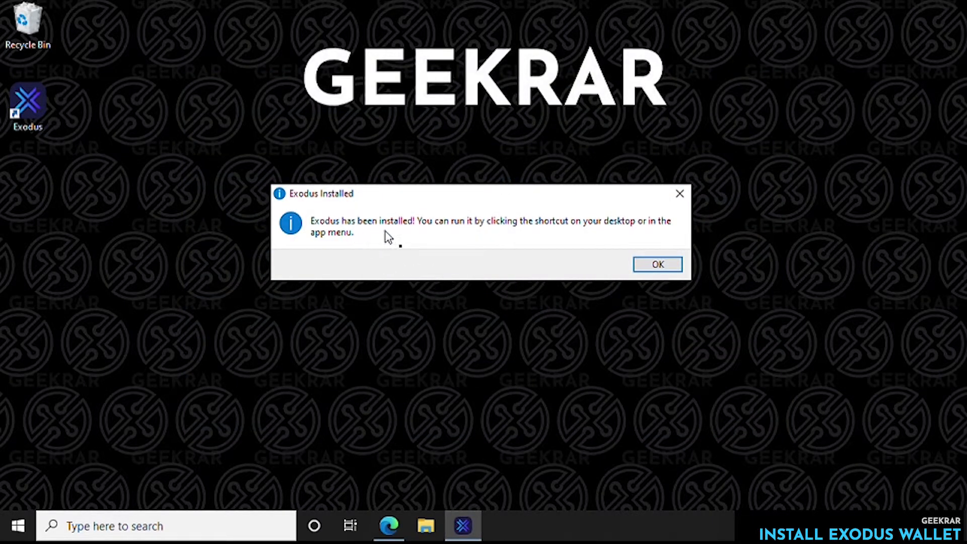
mouse_move(591, 240)
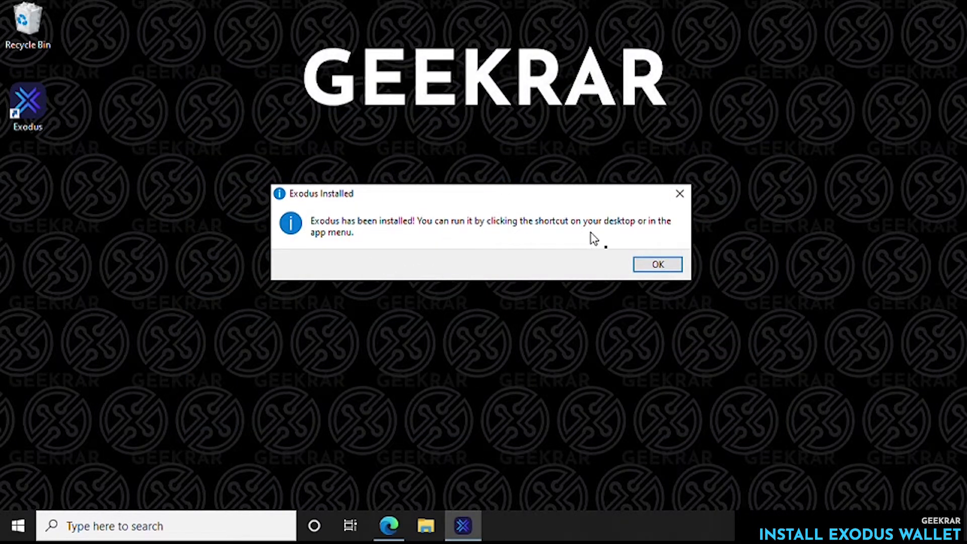
Step: Acknowledge the Exodus Installed notice and launch Exodus from the desktop shortcut
left_click(657, 264)
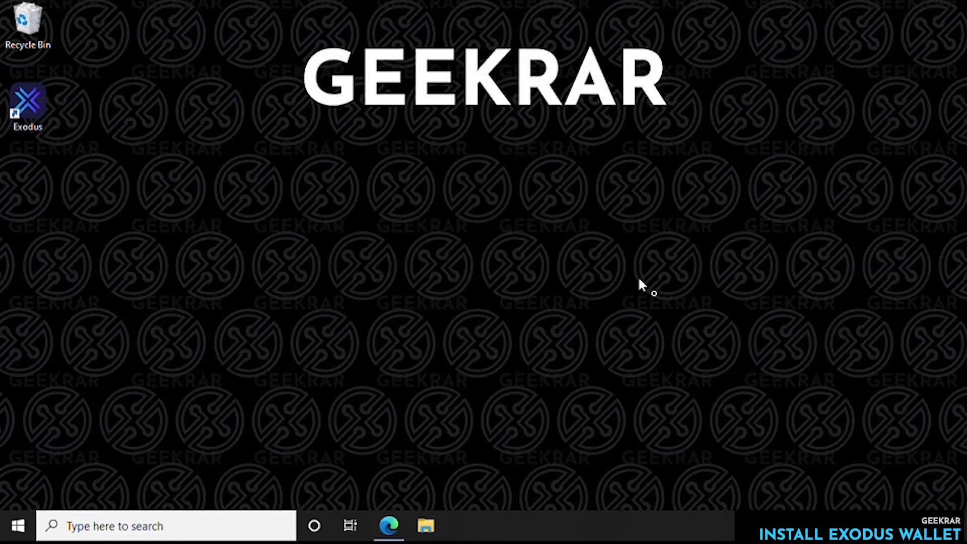
double_click(27, 103)
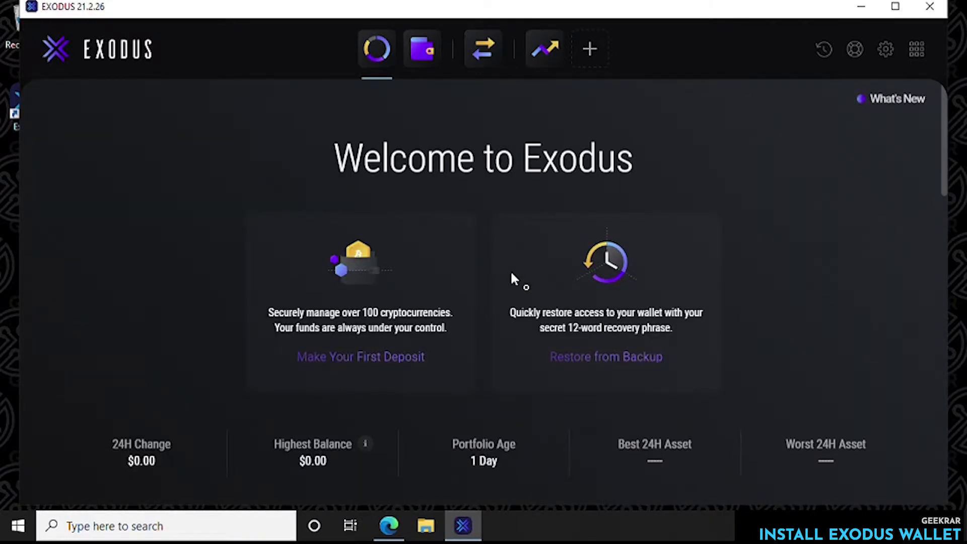
mouse_move(505, 307)
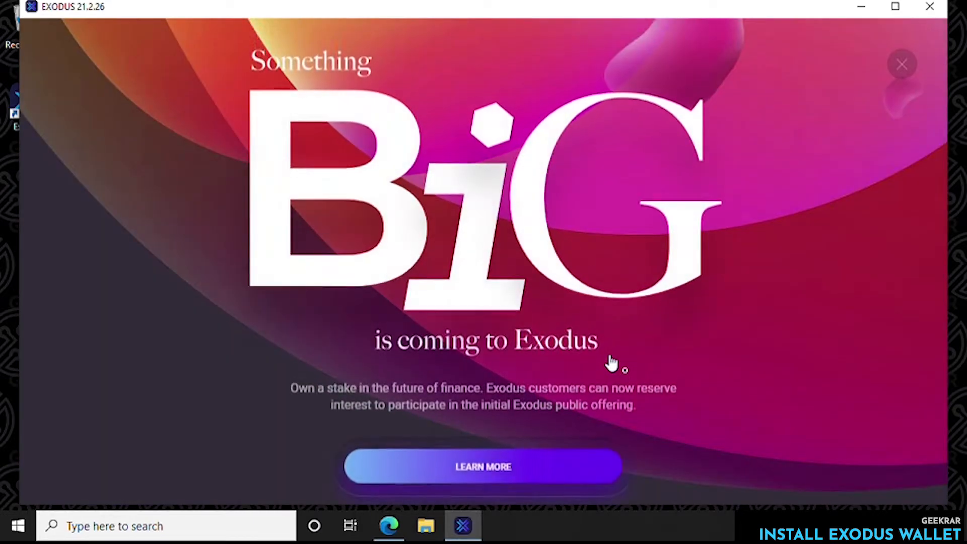
mouse_move(902, 64)
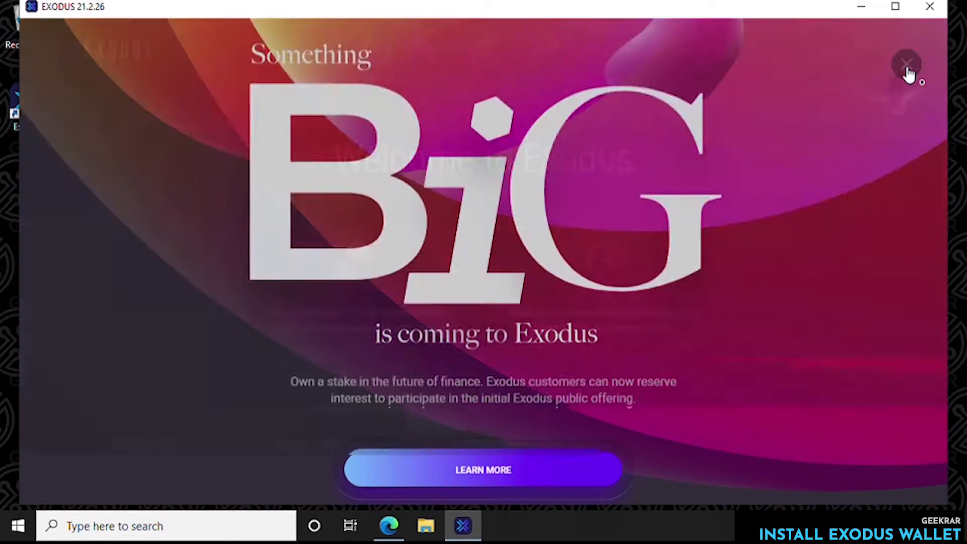
Step: Dismiss the 'Something BiG' promotional announcement in Exodus
left_click(905, 64)
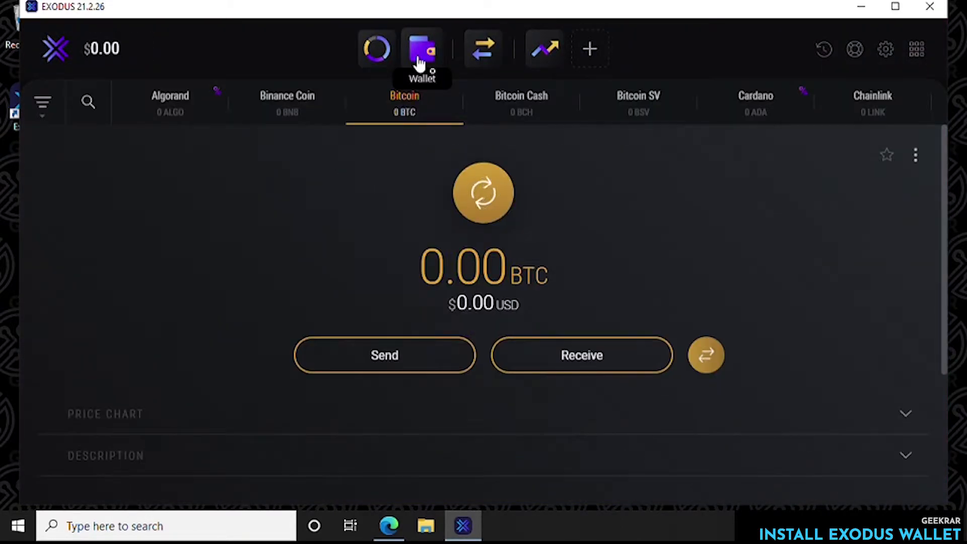
mouse_move(396, 117)
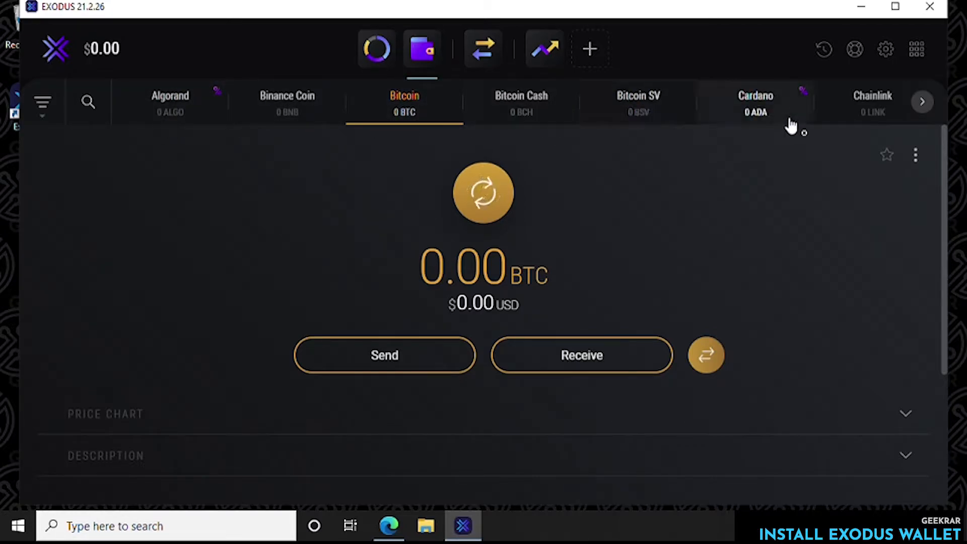
Step: Visit the Exchange and investment pages, then return to the portfolio home
left_click(483, 49)
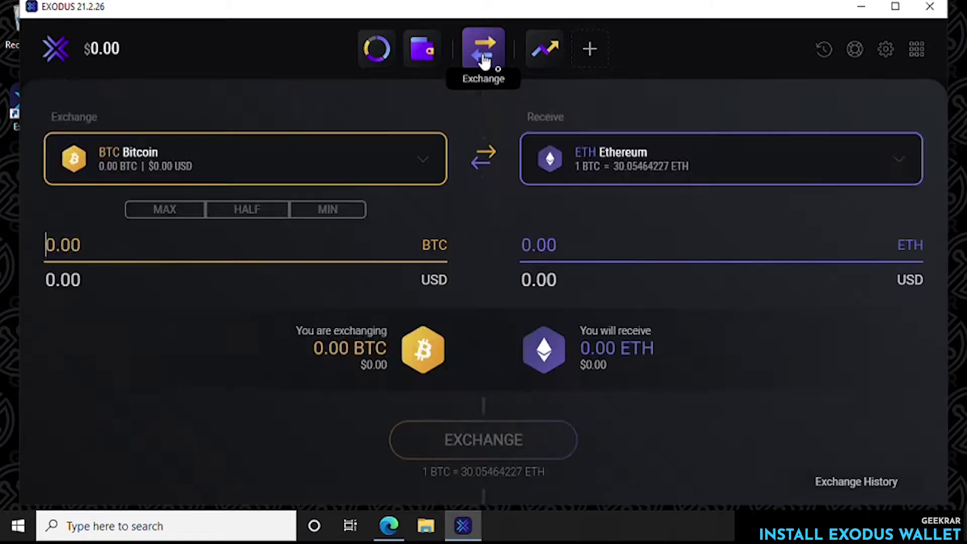
left_click(544, 48)
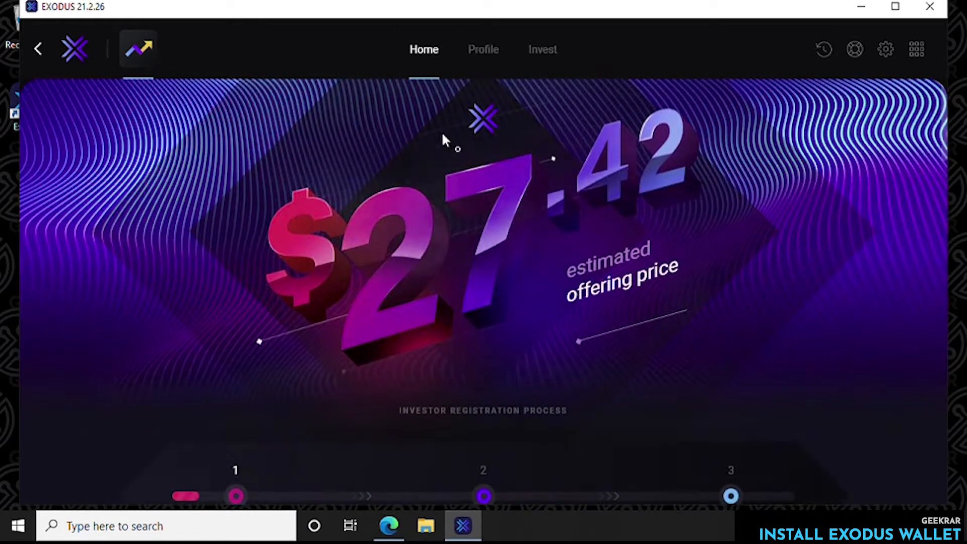
mouse_move(78, 50)
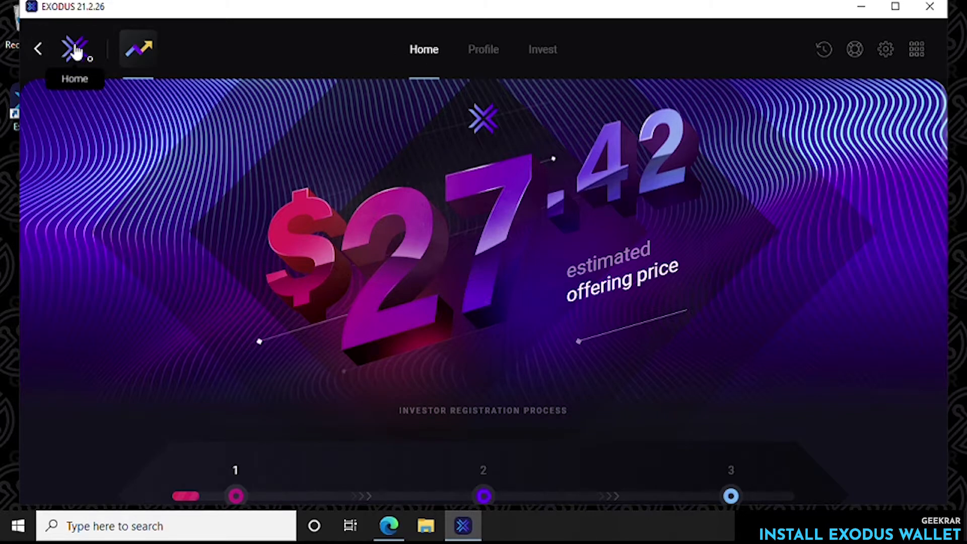
left_click(71, 48)
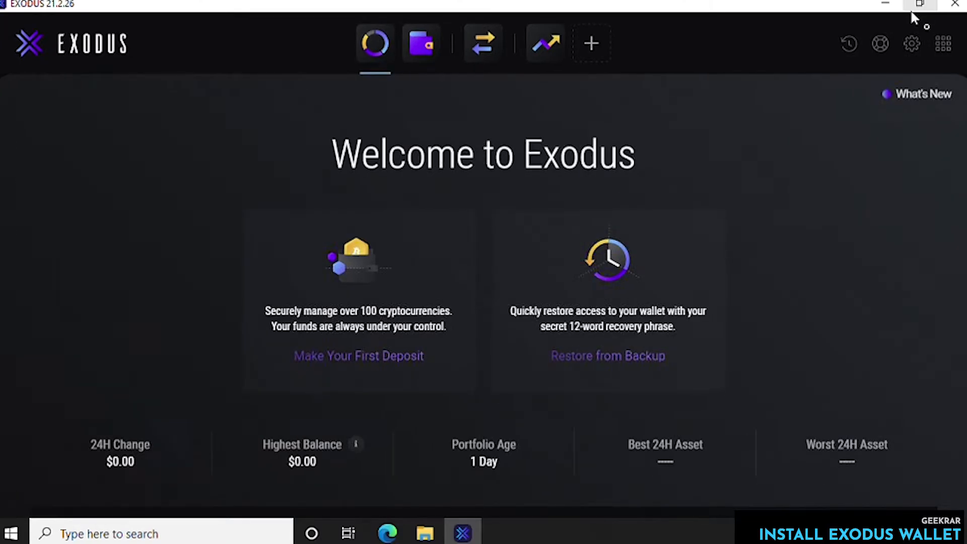
mouse_move(889, 78)
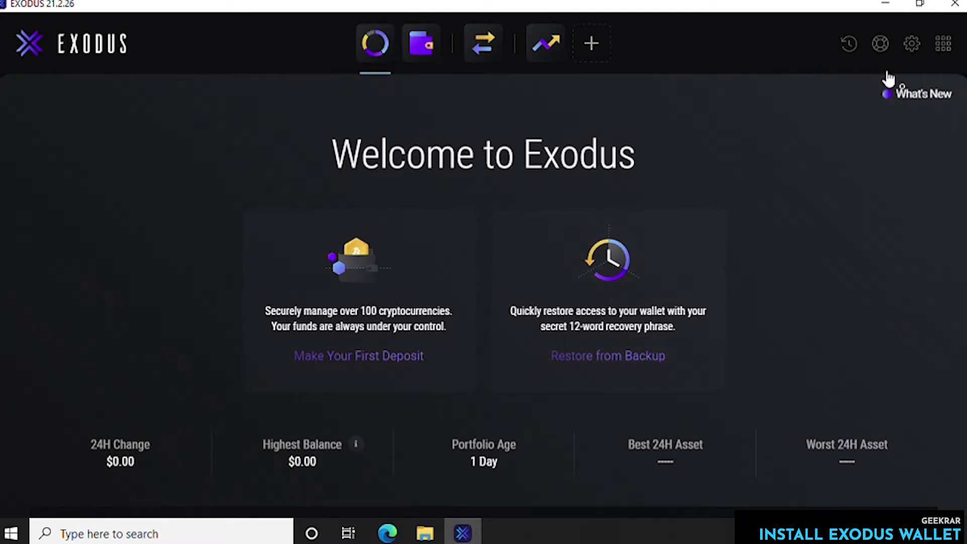
Step: Start the wallet backup from settings and submit a newly created password
left_click(910, 44)
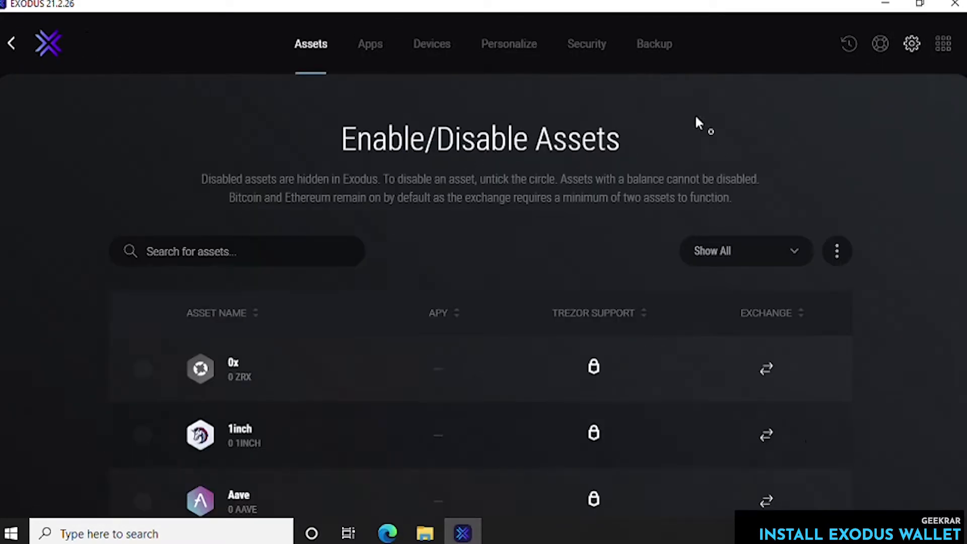
left_click(654, 44)
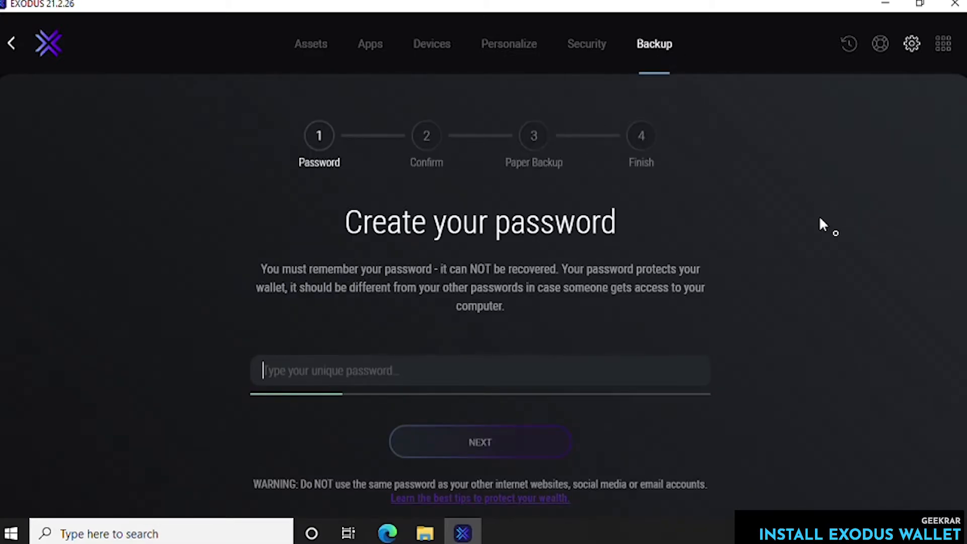
mouse_move(403, 295)
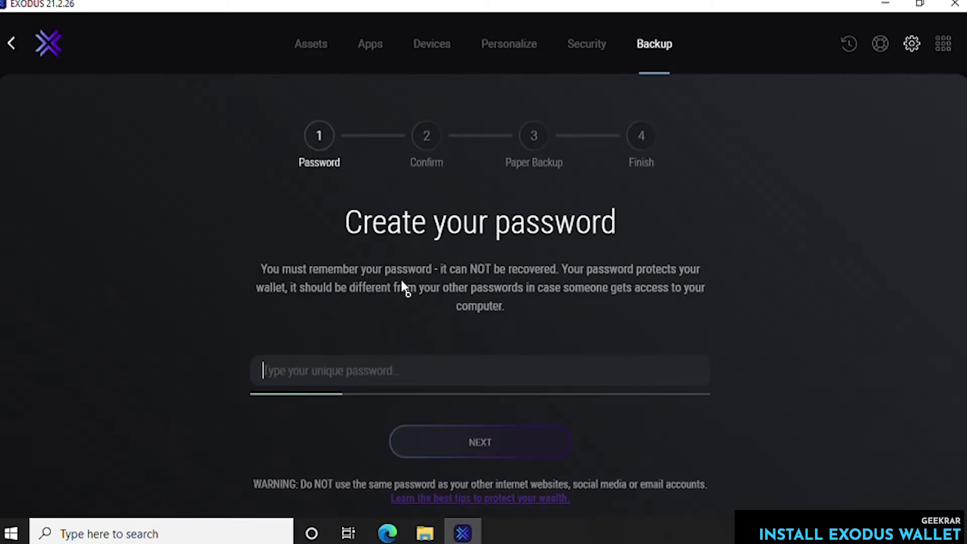
mouse_move(632, 295)
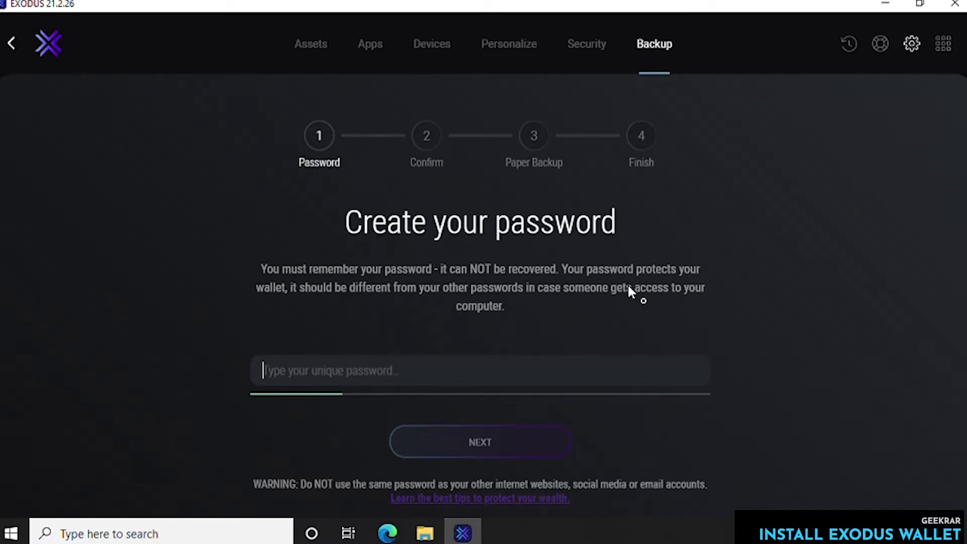
mouse_move(398, 394)
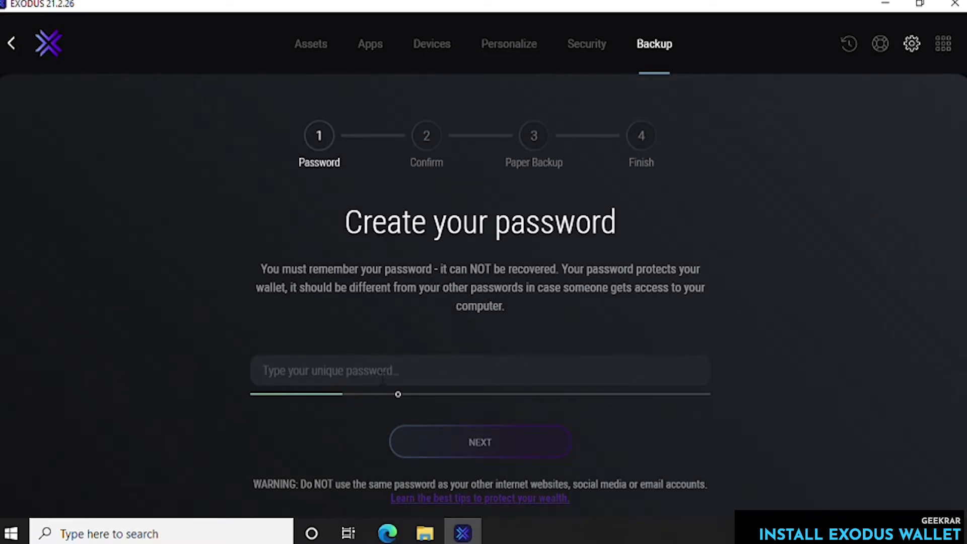
mouse_move(405, 377)
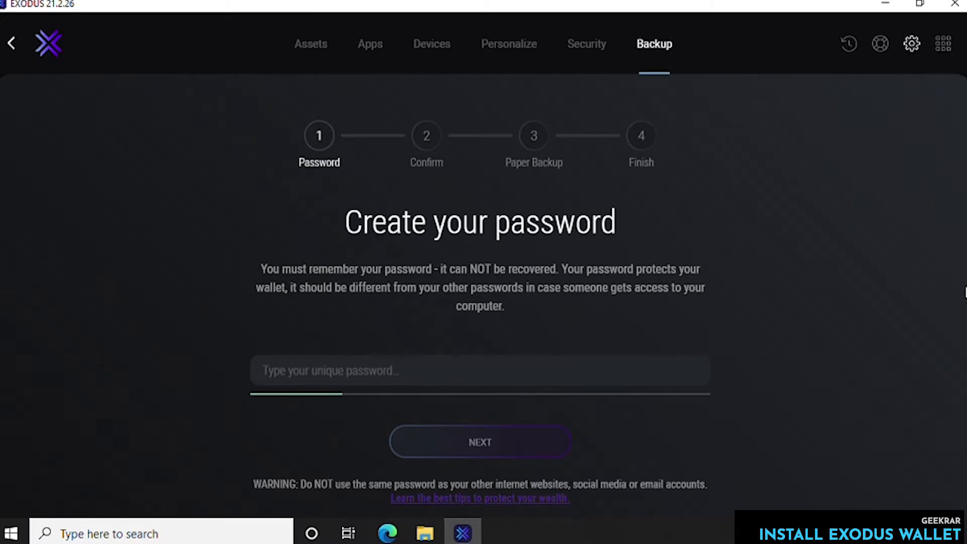
left_click(480, 442)
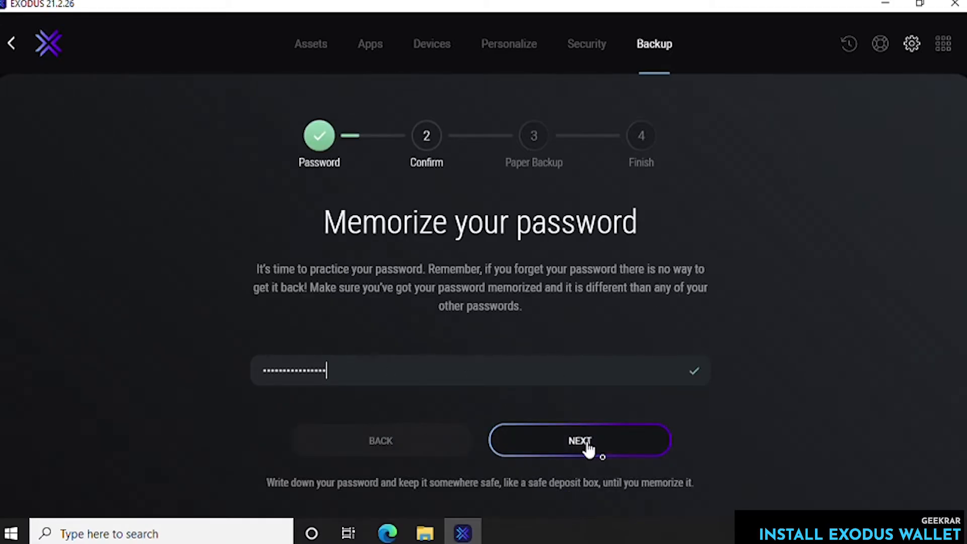
Step: Confirm the memorized password and reveal the 12-word recovery phrase
left_click(580, 440)
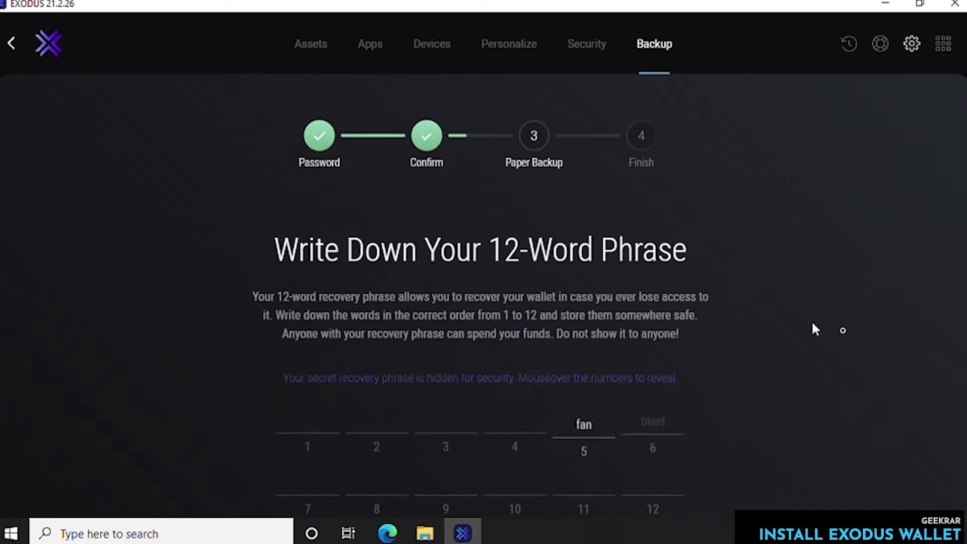
mouse_move(755, 4)
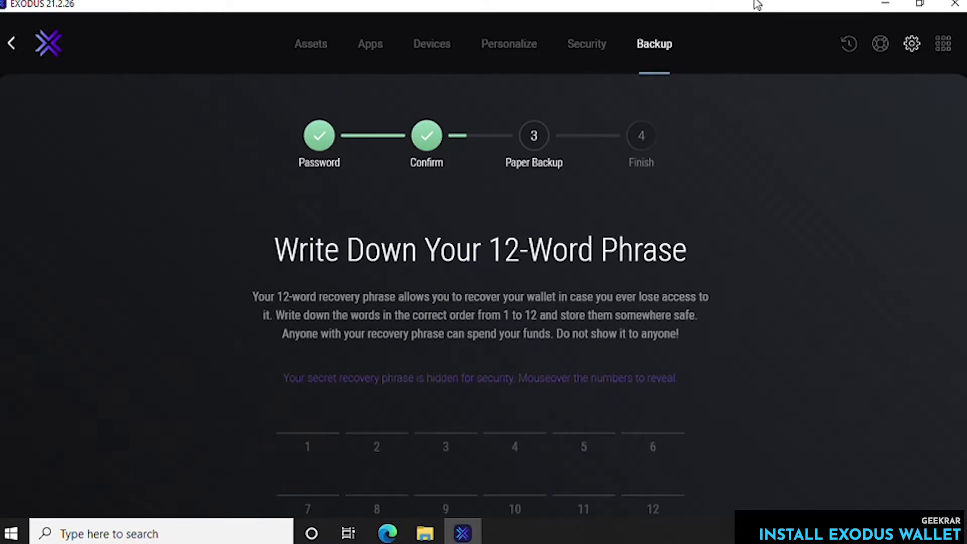
mouse_move(949, 116)
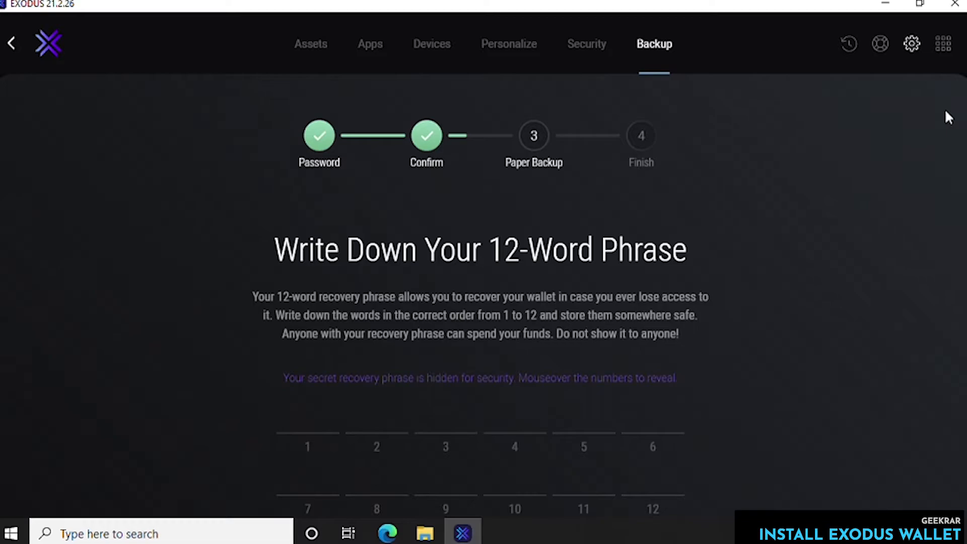
mouse_move(308, 439)
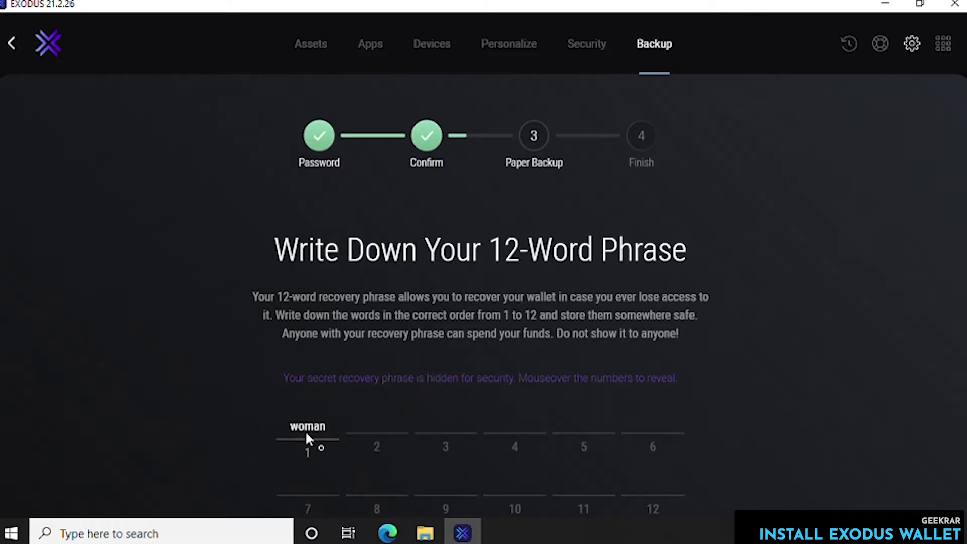
mouse_move(694, 352)
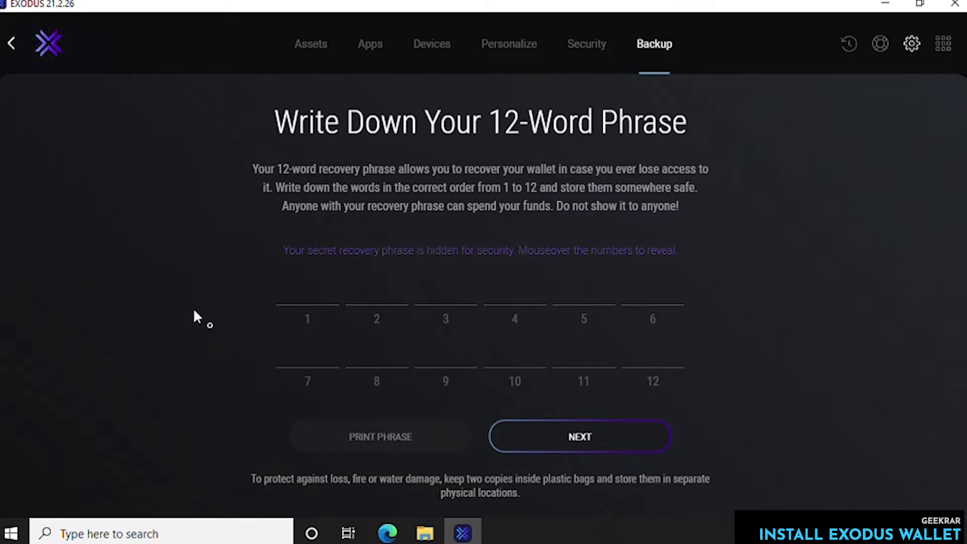
mouse_move(390, 320)
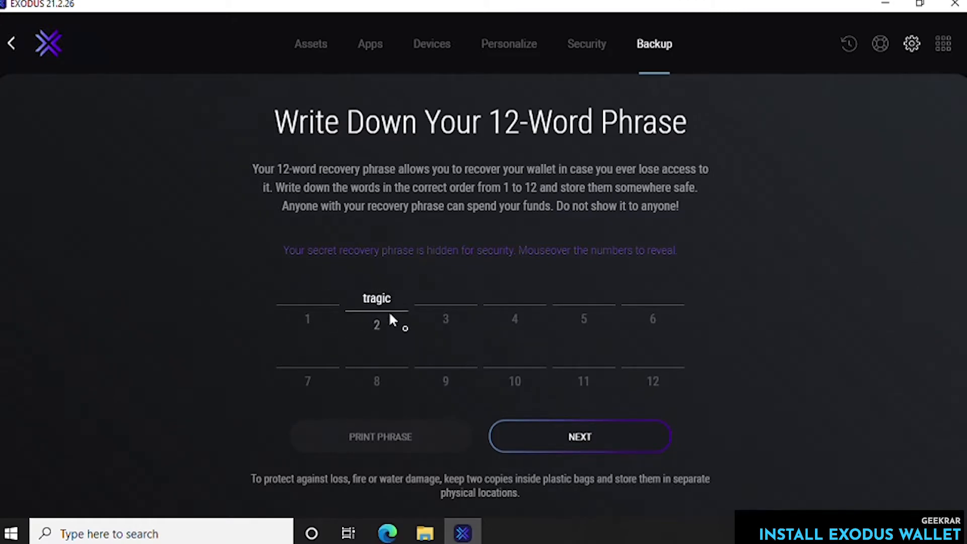
mouse_move(594, 305)
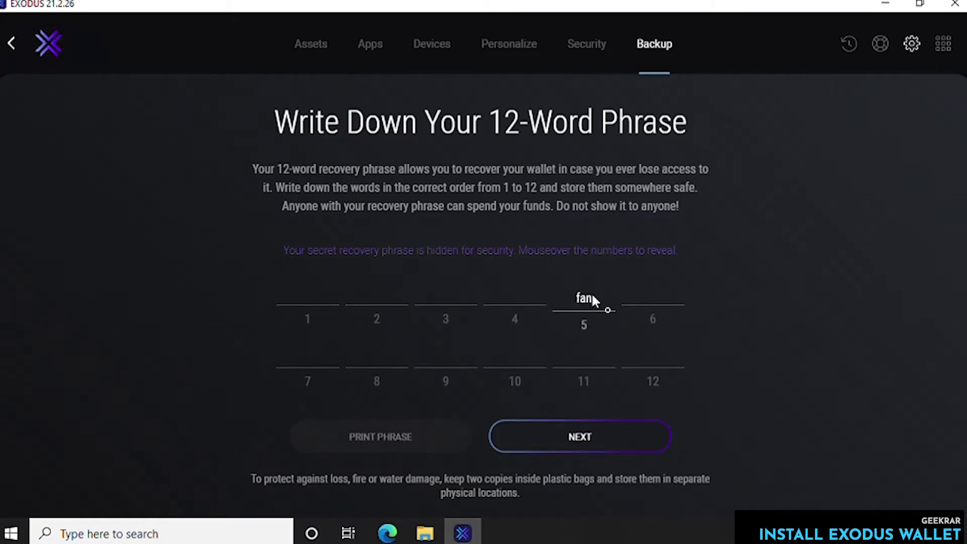
mouse_move(307, 378)
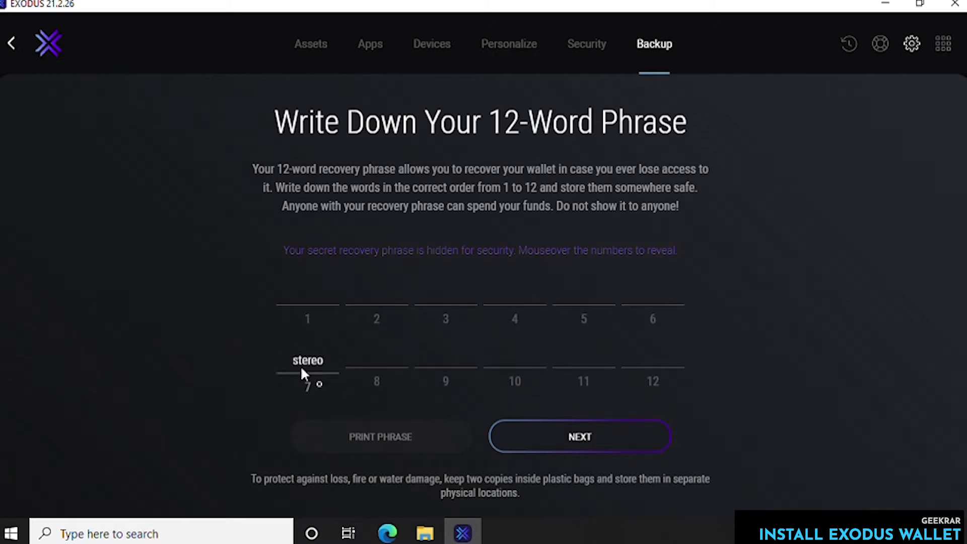
mouse_move(464, 378)
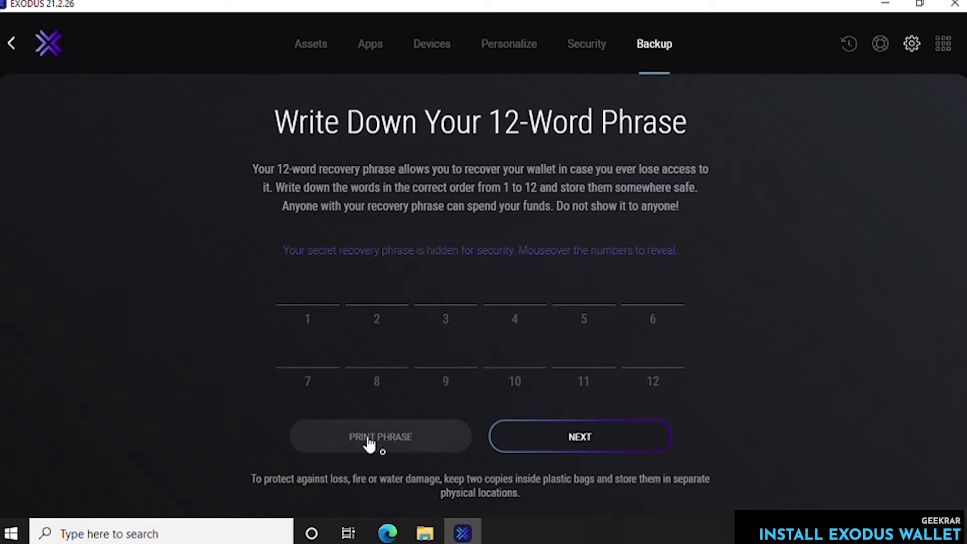
left_click(379, 437)
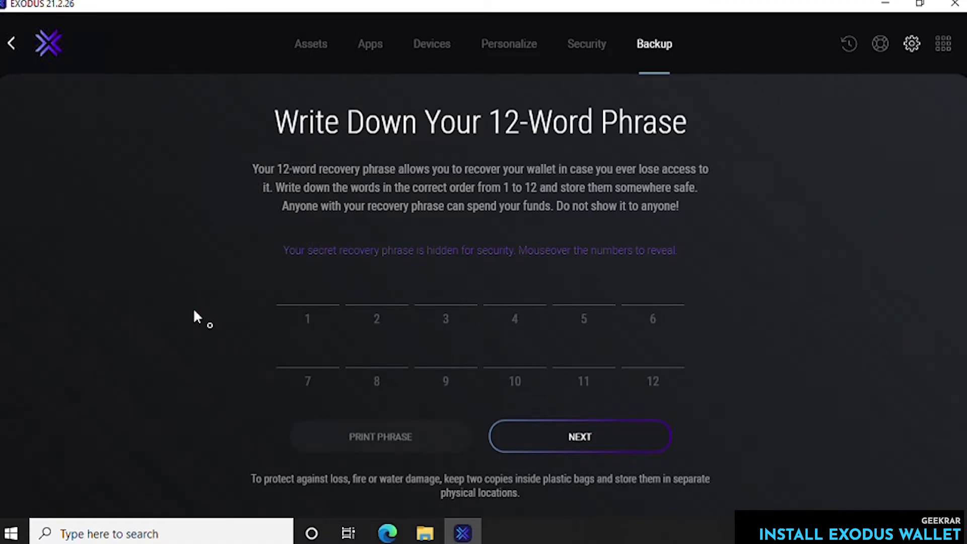
mouse_move(376, 305)
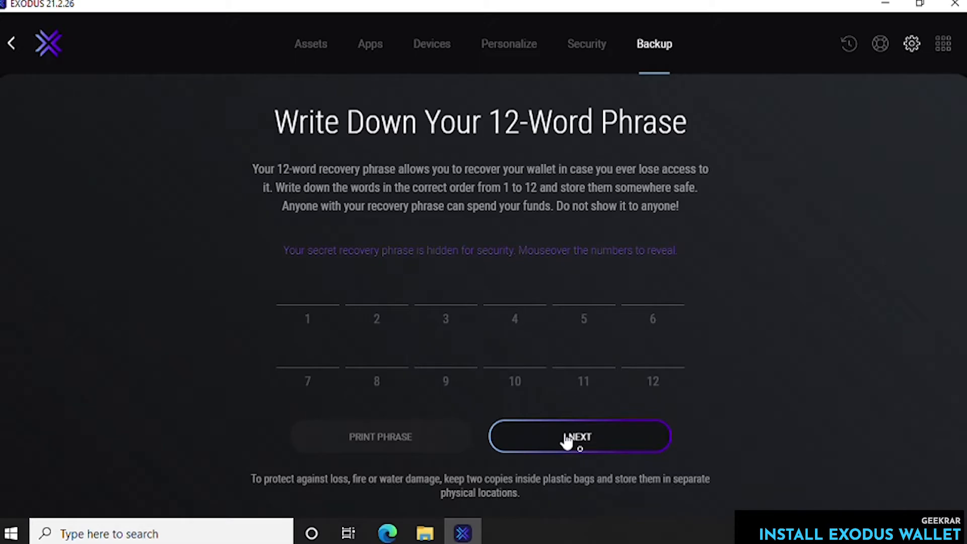
Step: Pass the paper-backup check by choosing 'govern' and finish the backup
left_click(579, 436)
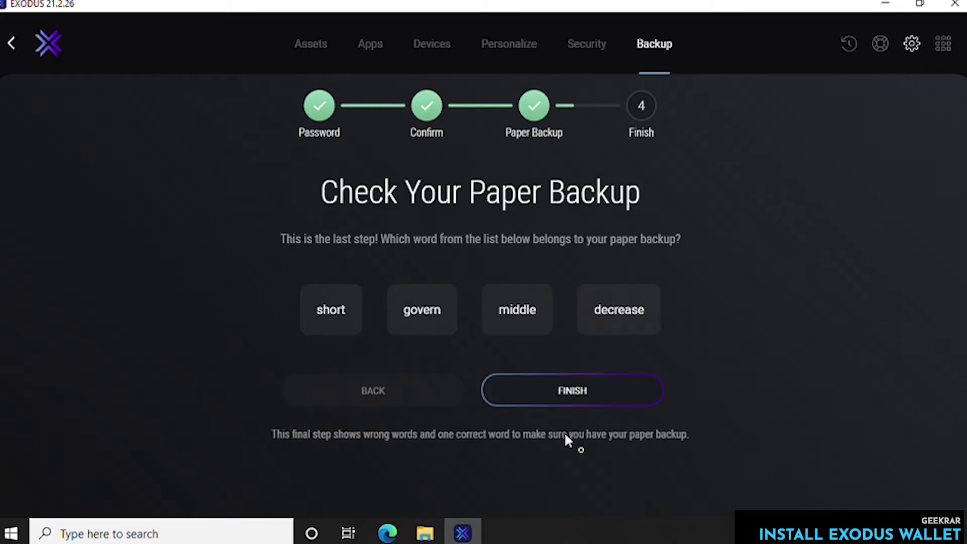
left_click(422, 309)
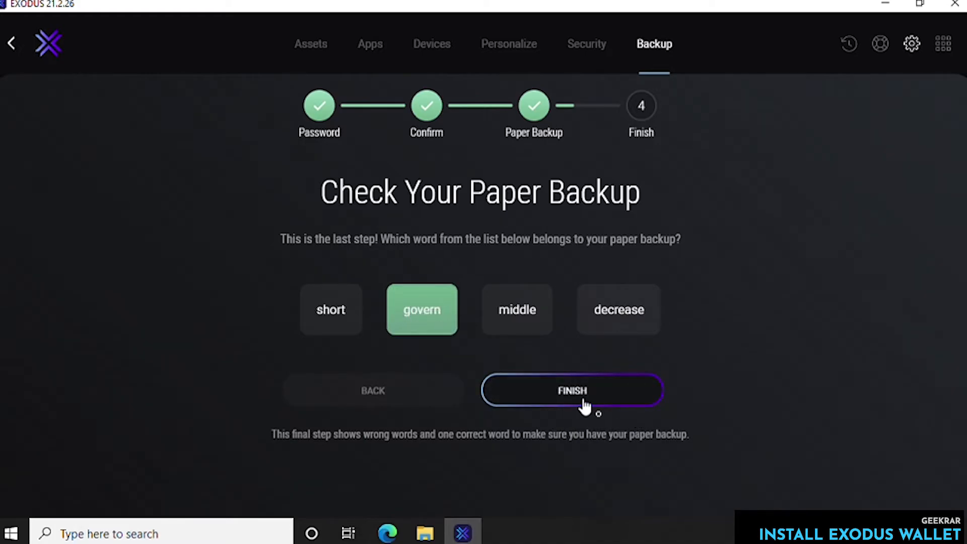
left_click(573, 391)
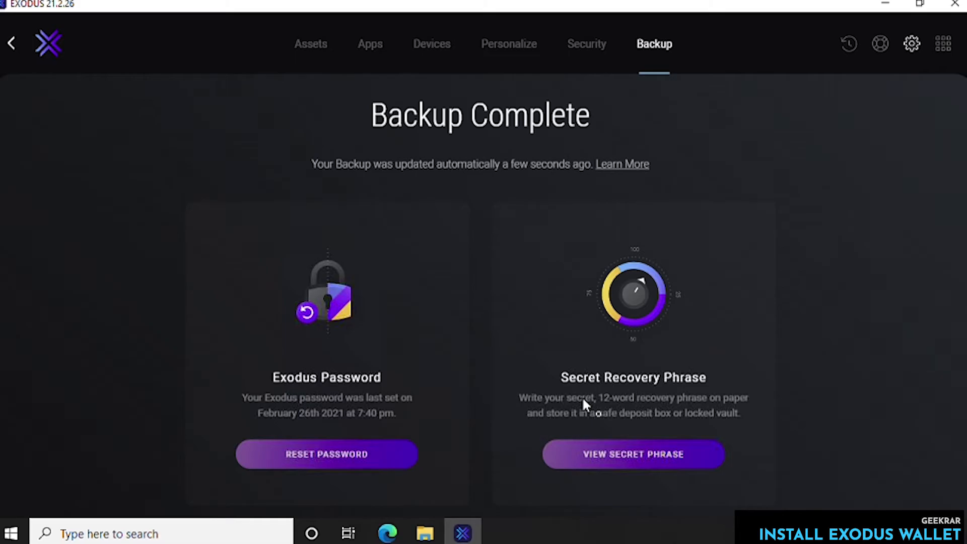
Step: Leave the backup screen and show the Bitcoin wallet with 0.00 BTC balance
left_click(12, 42)
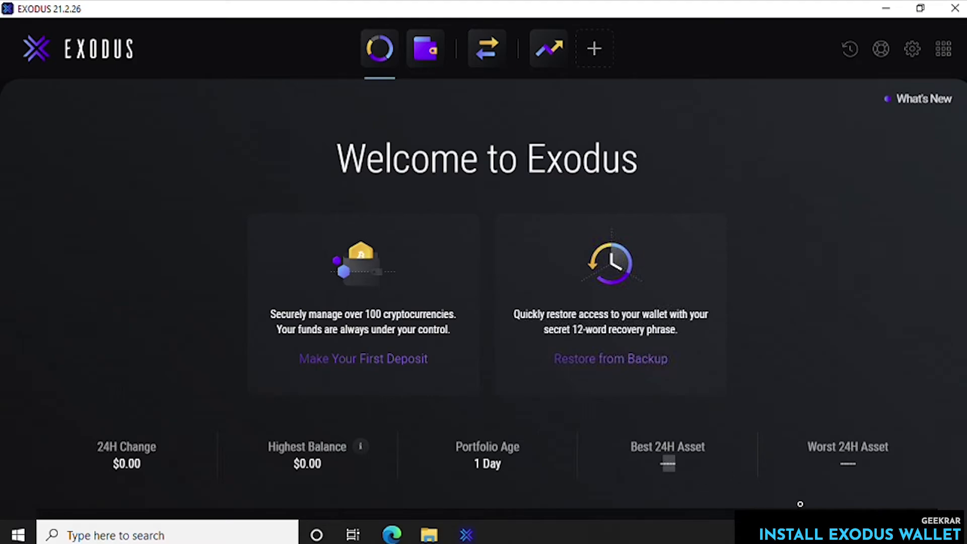
mouse_move(816, 331)
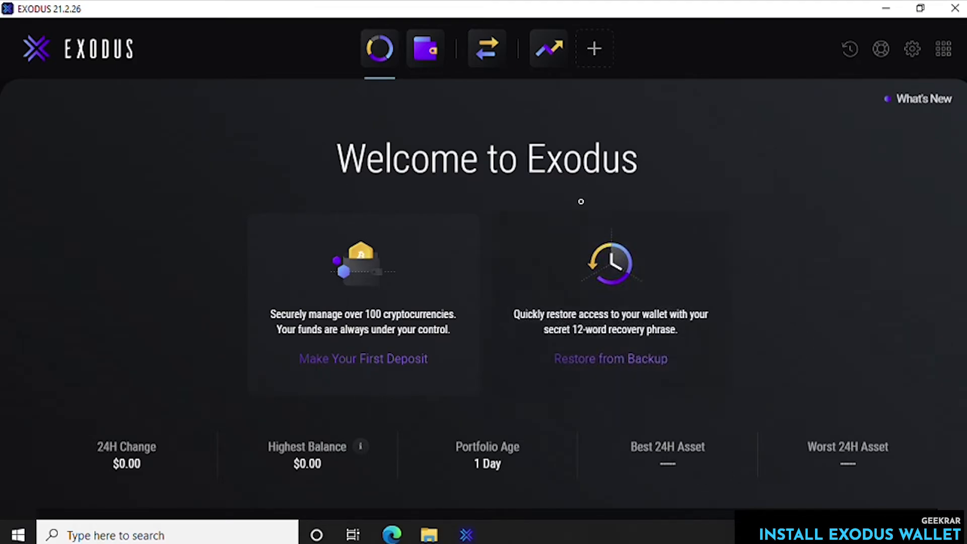
left_click(425, 49)
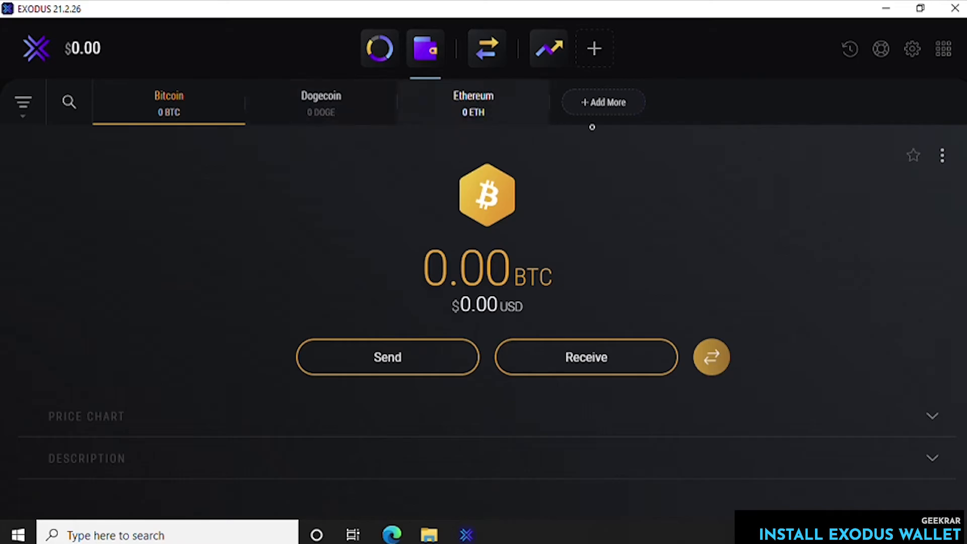
mouse_move(603, 102)
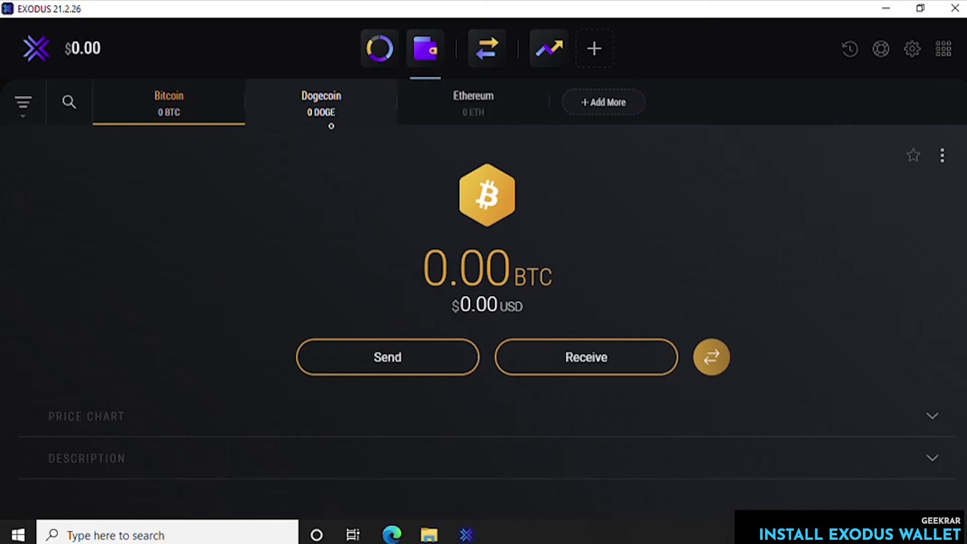
Step: View the Dogecoin wallet's receive address and QR code, then close it back to the 0.00 DOGE wallet
left_click(321, 103)
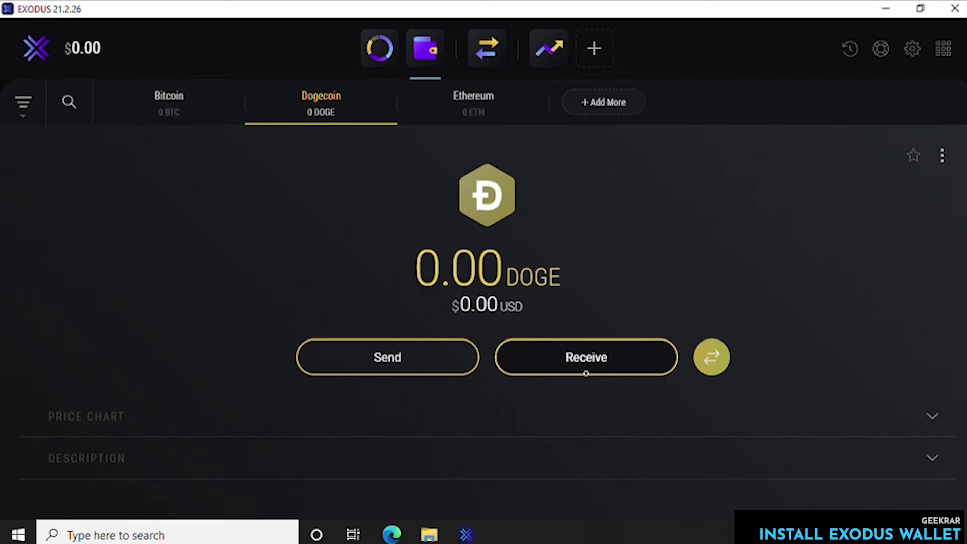
left_click(587, 357)
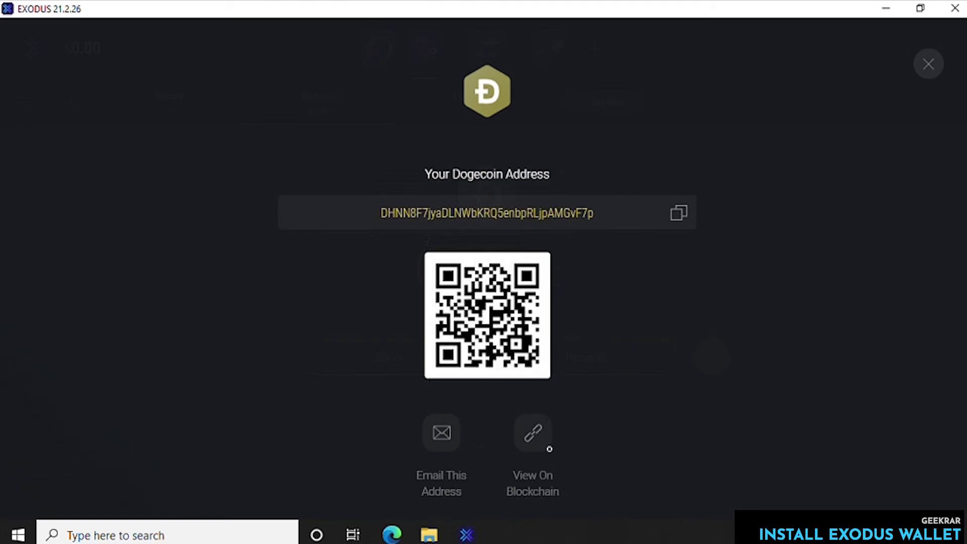
mouse_move(678, 213)
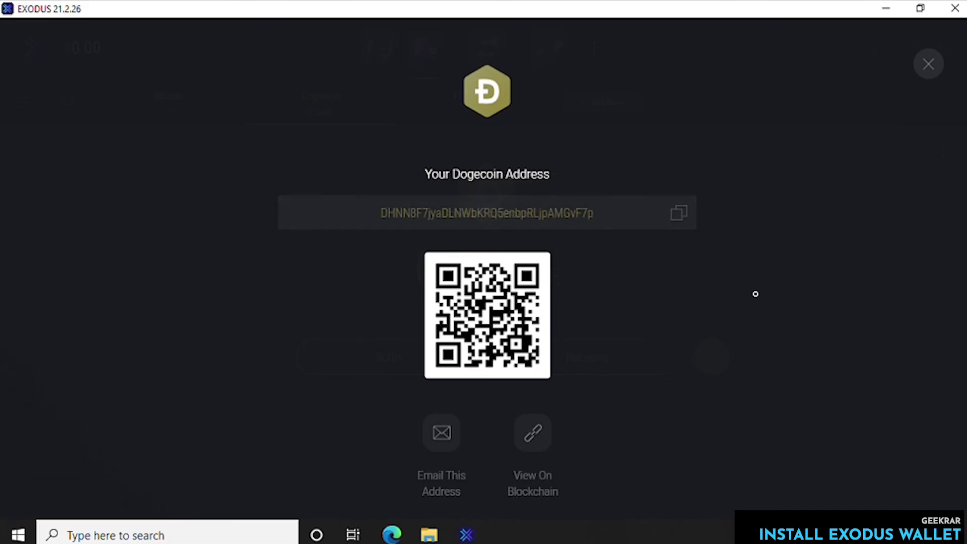
left_click(928, 63)
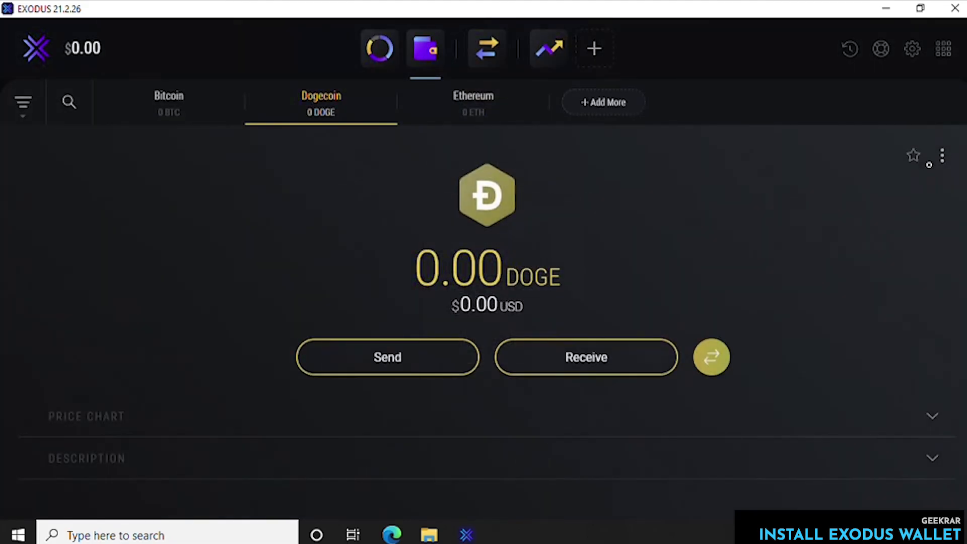